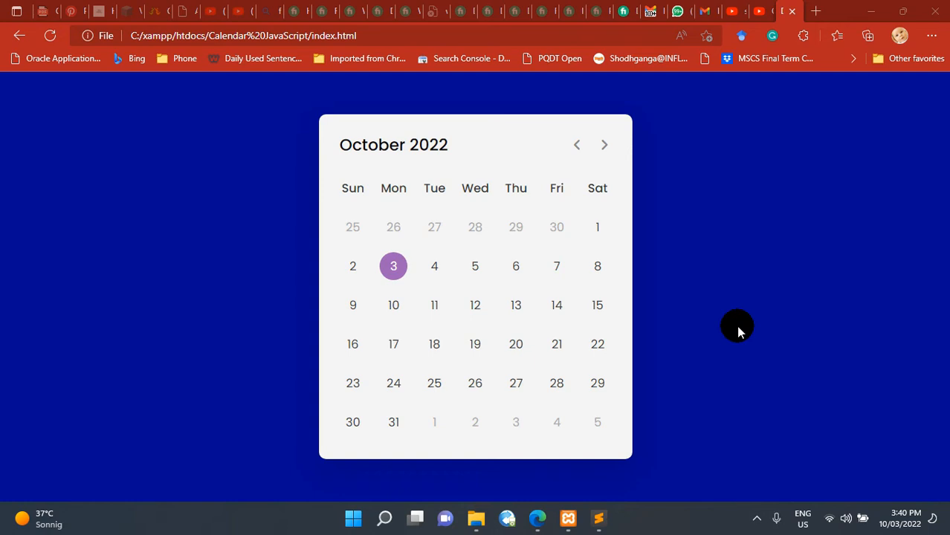
mouse_move(711, 431)
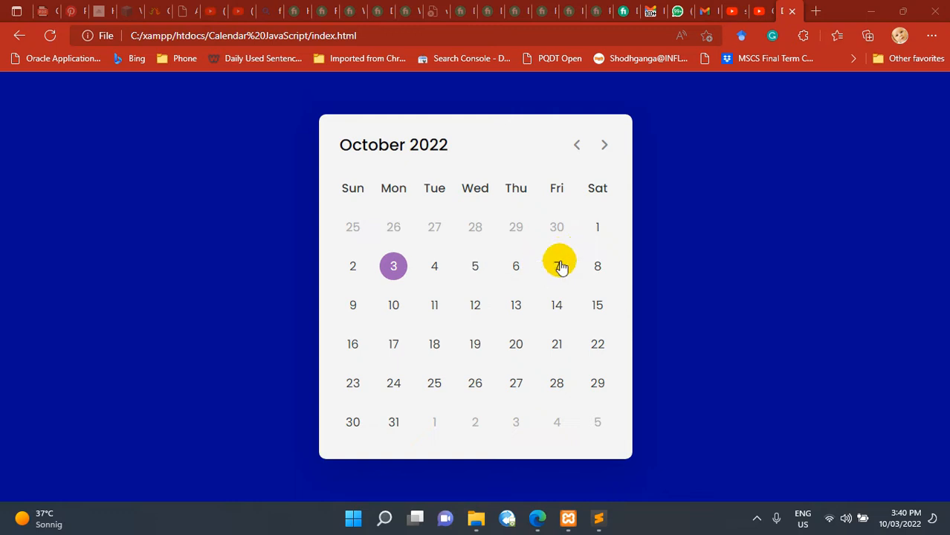
Step the calendar page back one month to September 2022 using the left chevron arrow
left_click(516, 265)
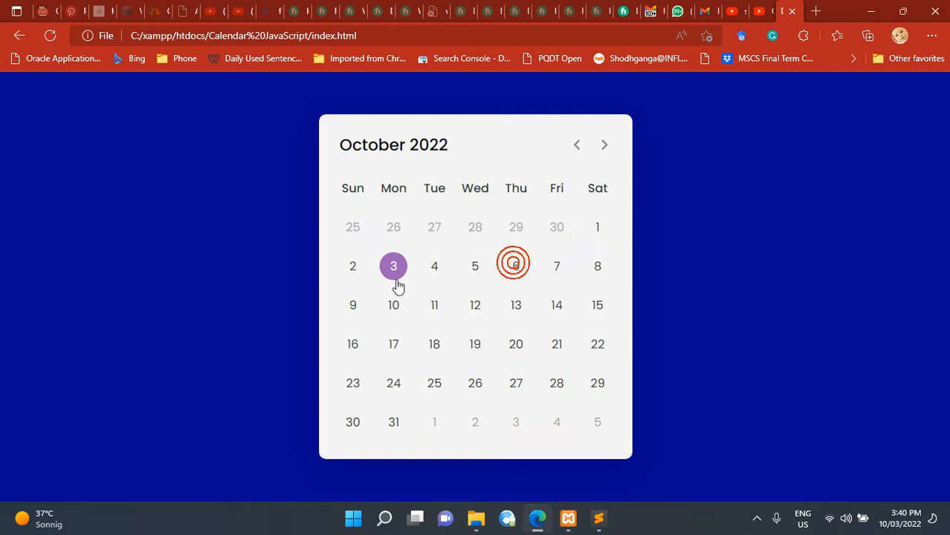
mouse_move(576, 145)
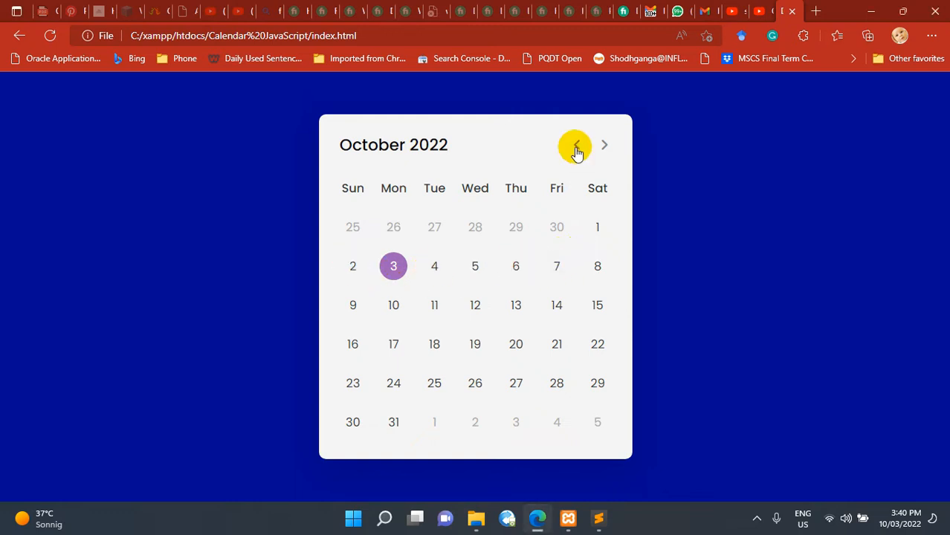
left_click(575, 146)
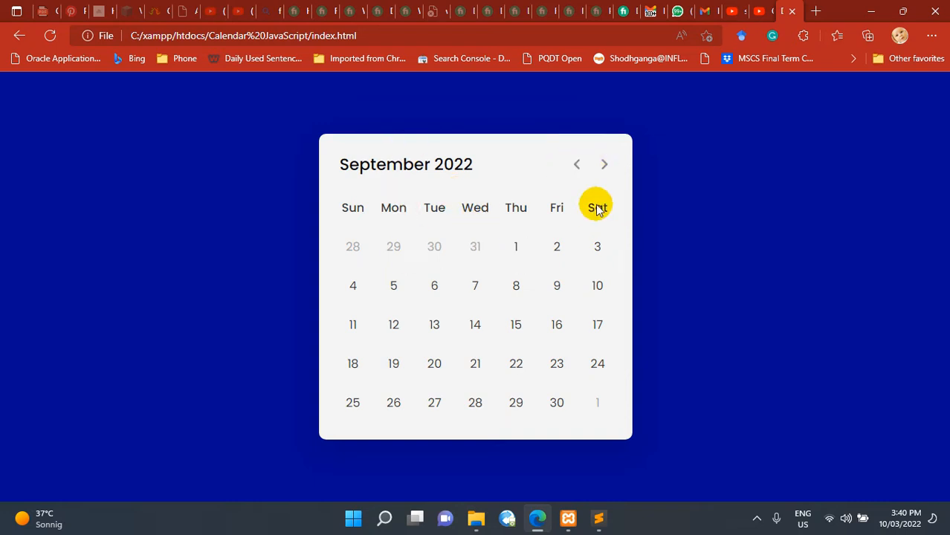
mouse_move(580, 521)
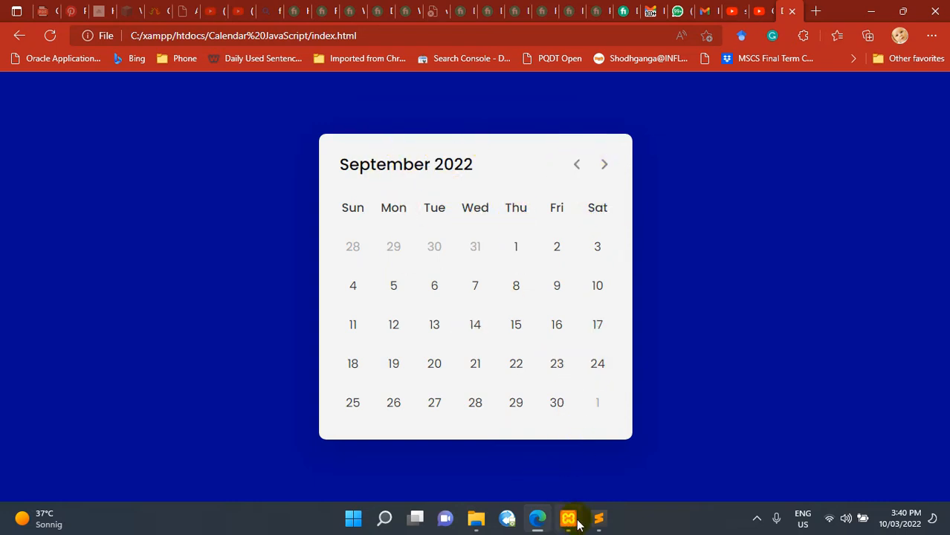
mouse_move(568, 517)
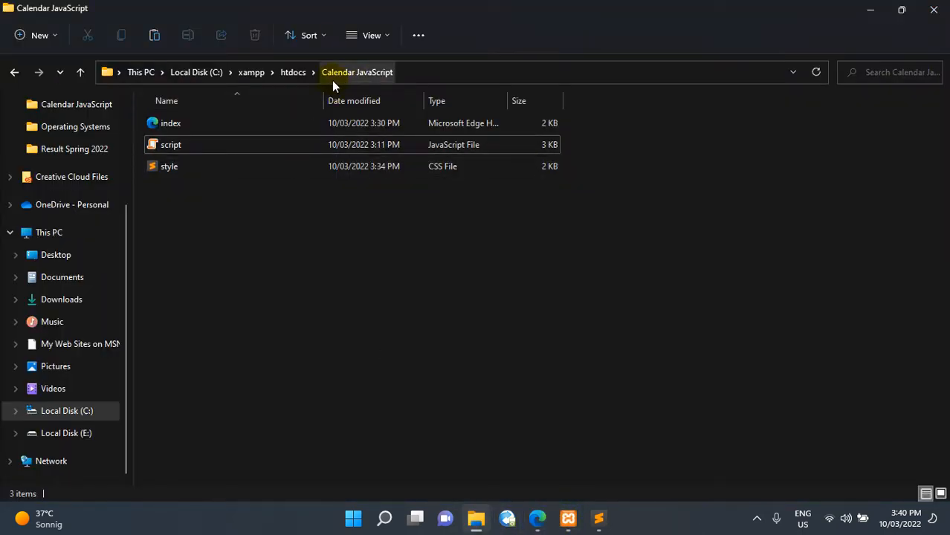
mouse_move(385, 232)
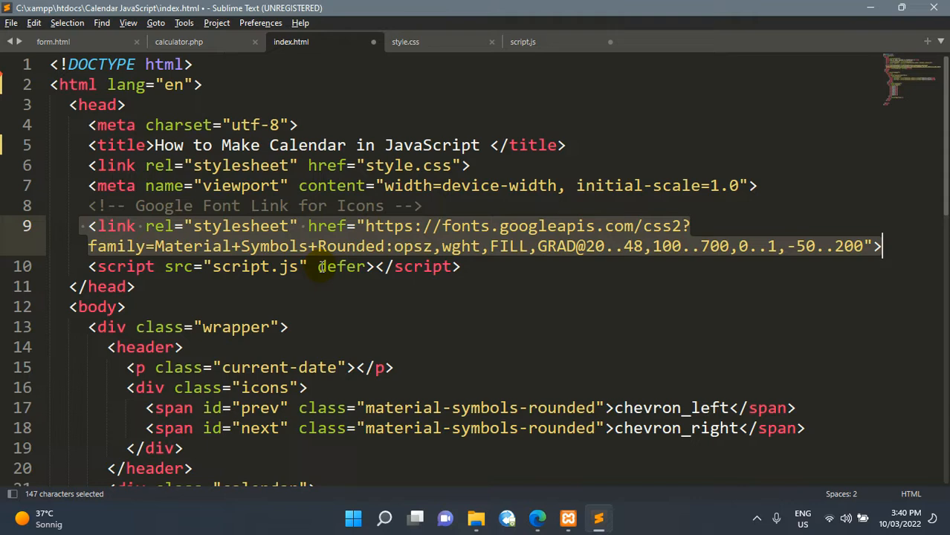
scroll("down", 3)
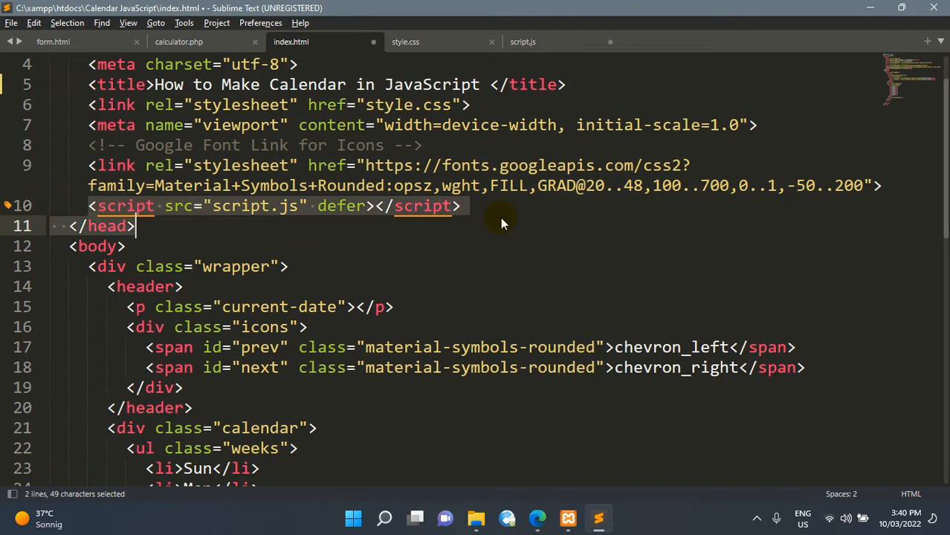
scroll("down", 3)
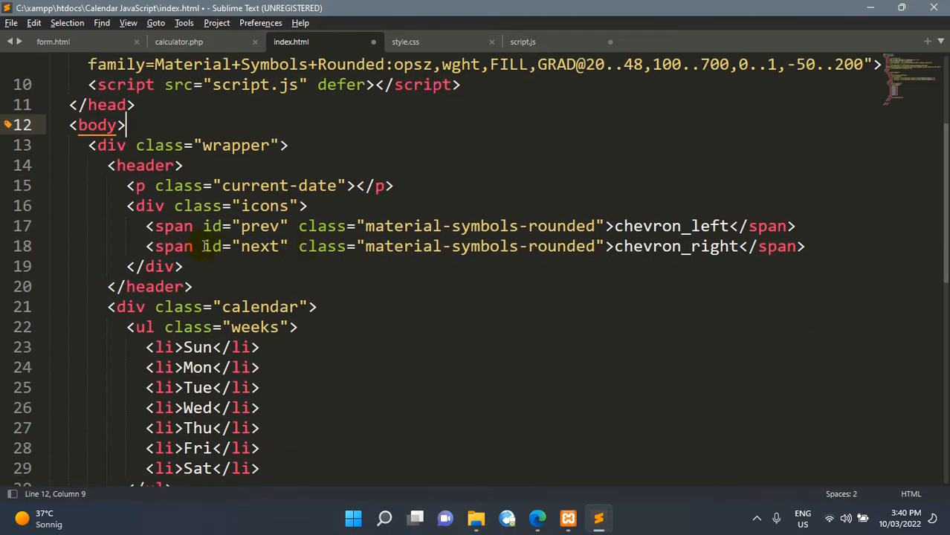
left_click_drag(149, 226, 806, 247)
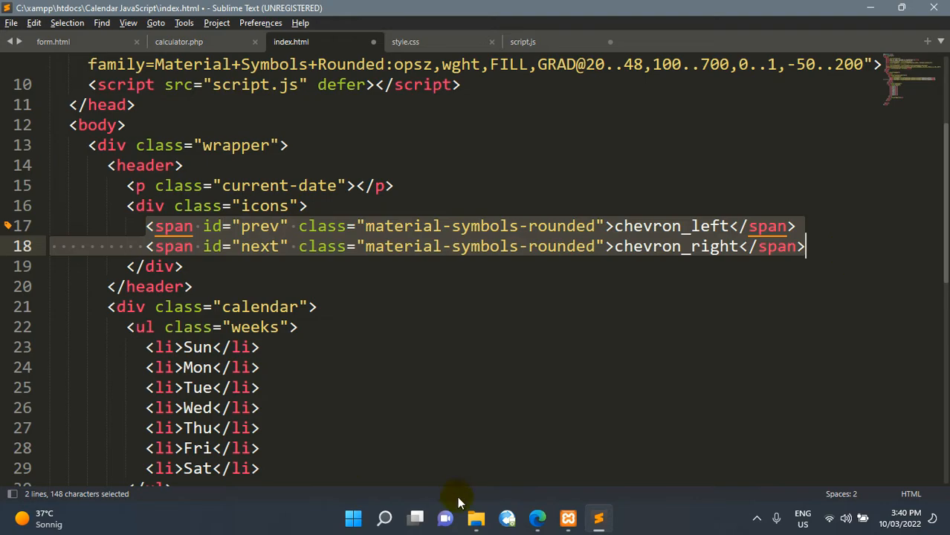
left_click(537, 517)
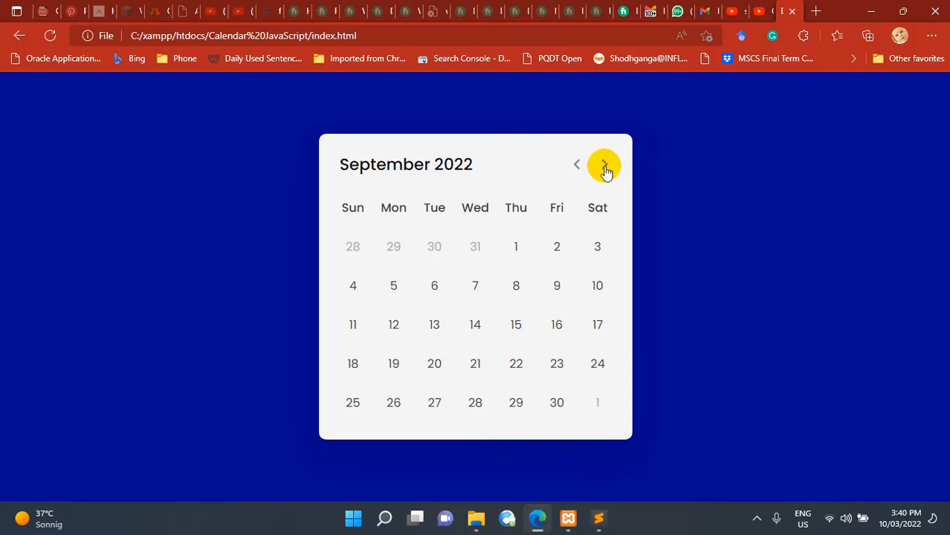
mouse_move(871, 11)
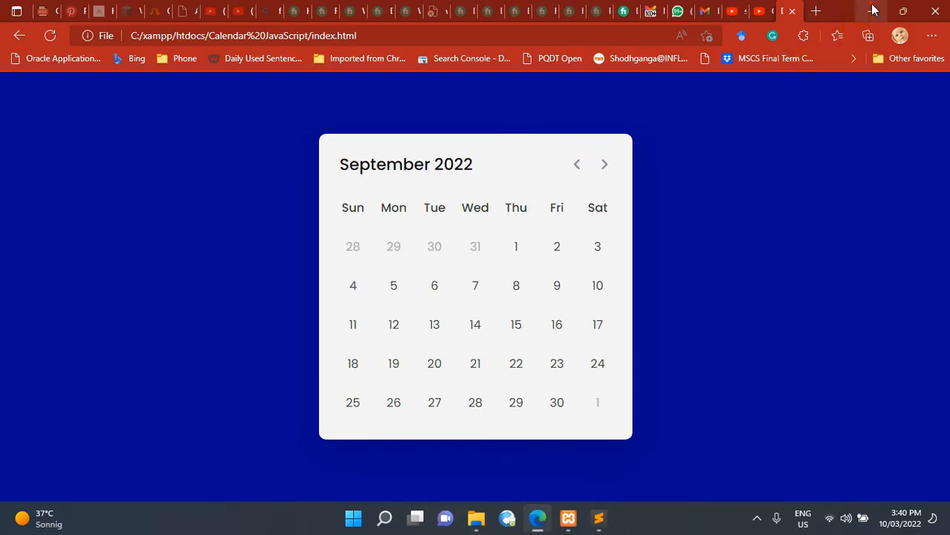
left_click(597, 518)
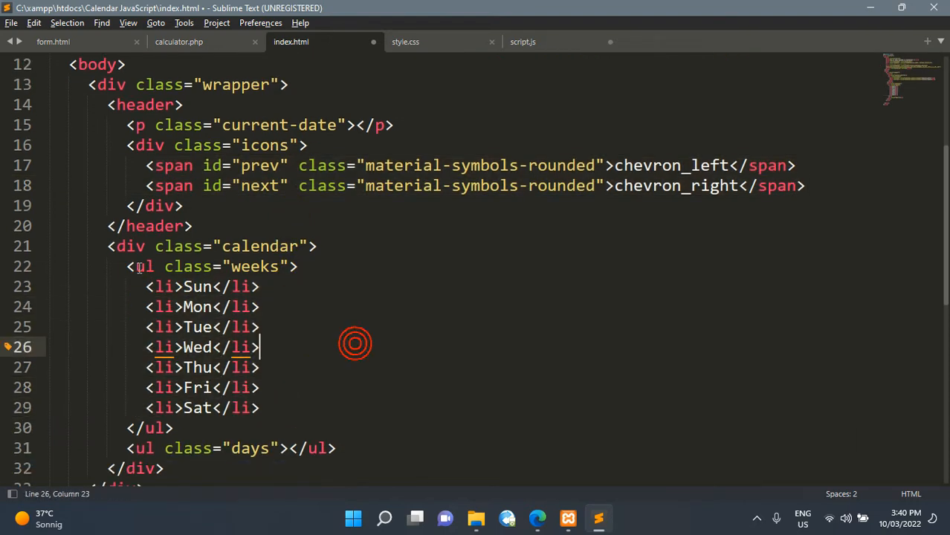
scroll("down", 3)
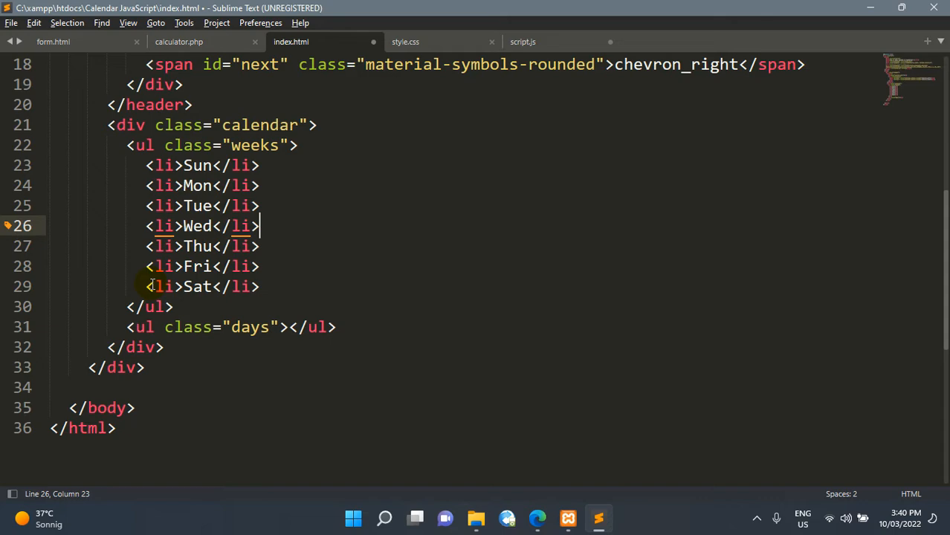
mouse_move(188, 304)
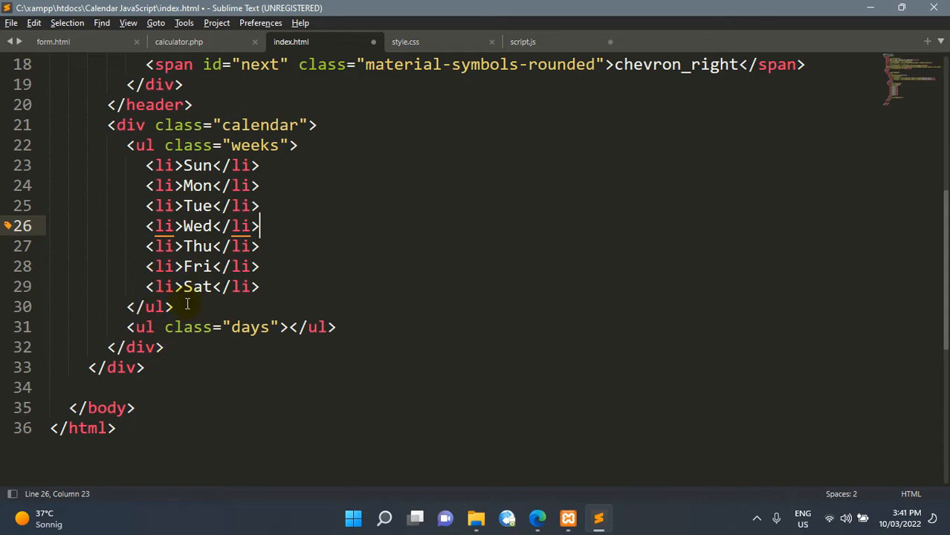
scroll("up", 3)
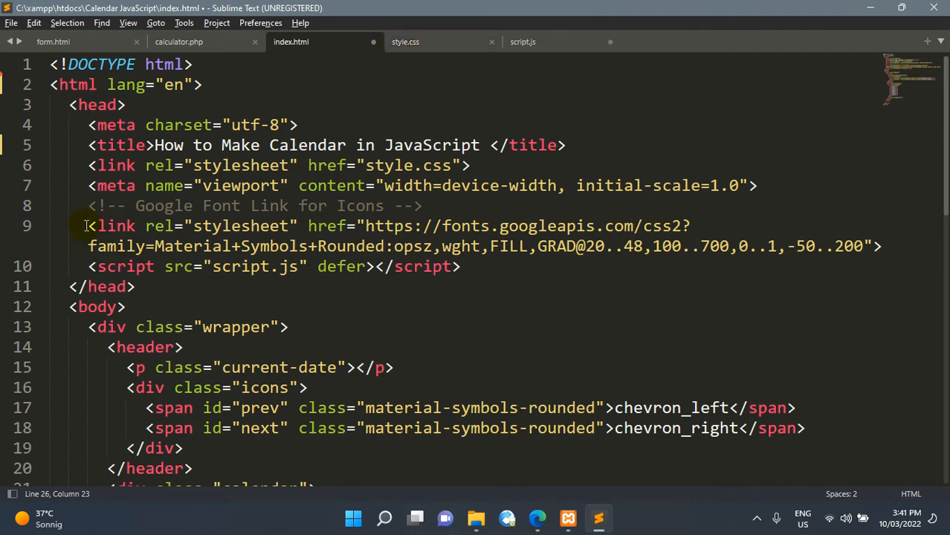
left_click_drag(88, 226, 840, 246)
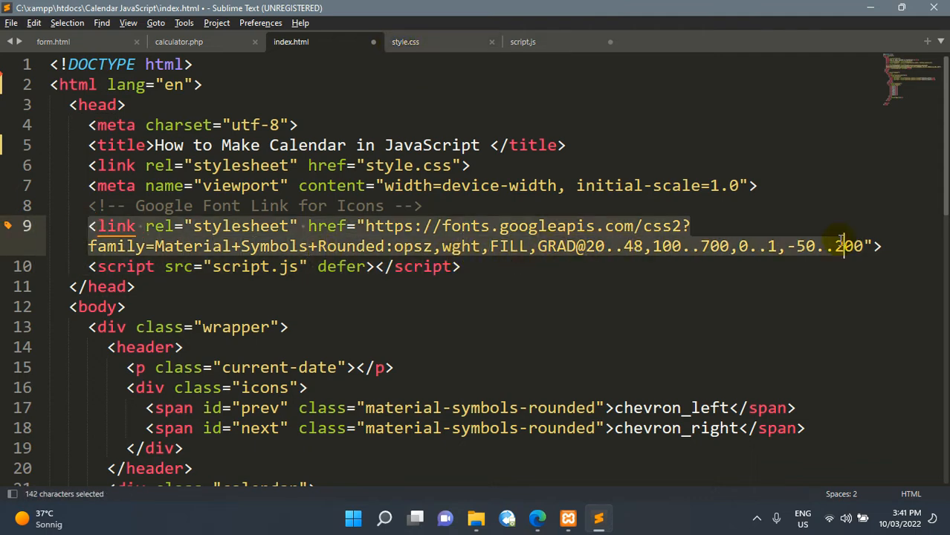
left_click(404, 41)
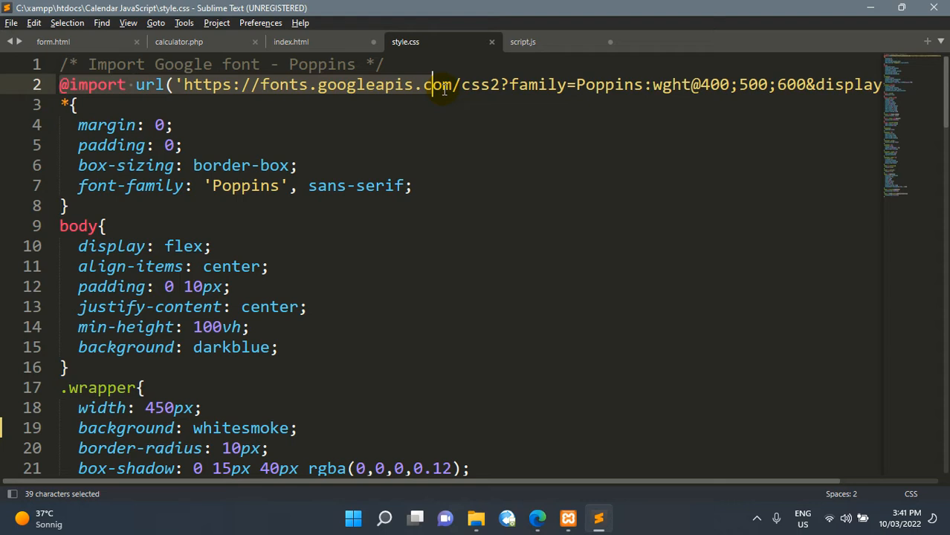
left_click(75, 104)
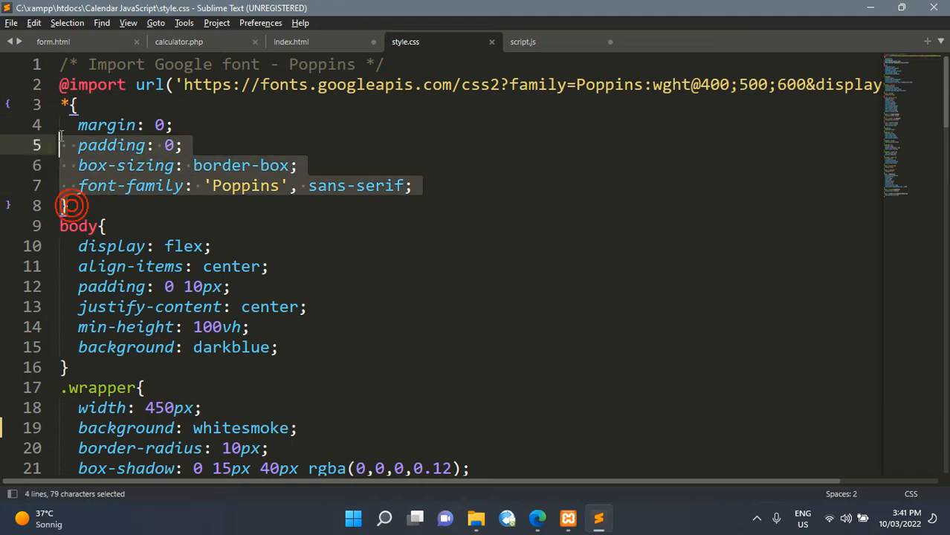
scroll("down", 3)
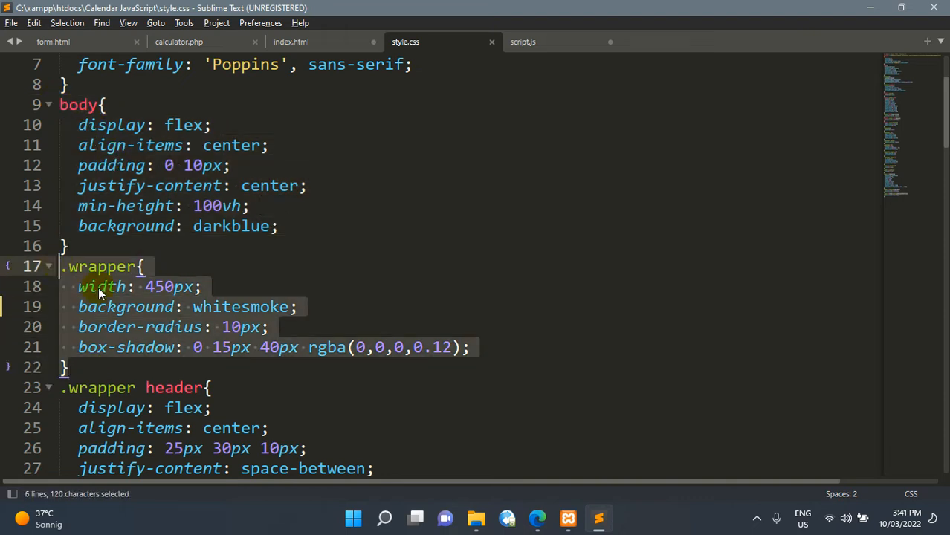
left_click(536, 517)
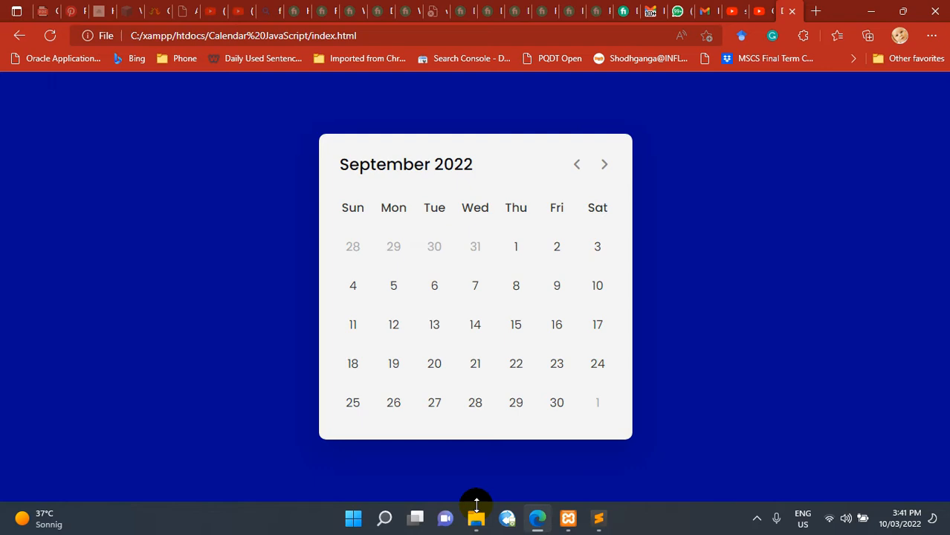
mouse_move(345, 437)
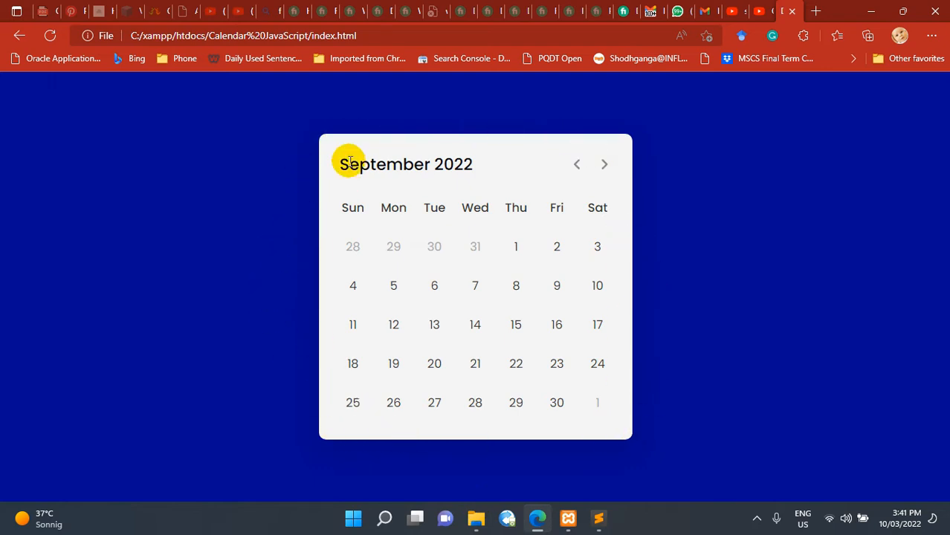
left_click(597, 517)
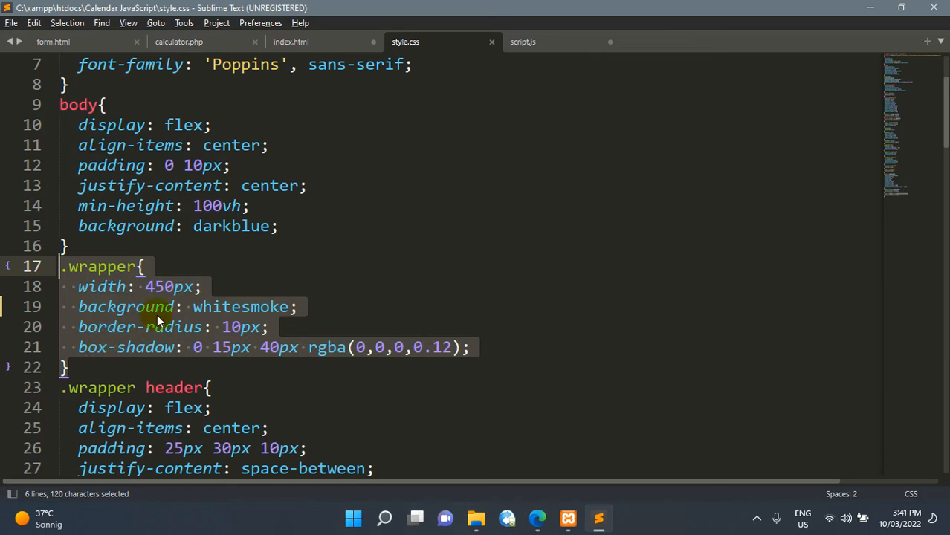
scroll("down", 3)
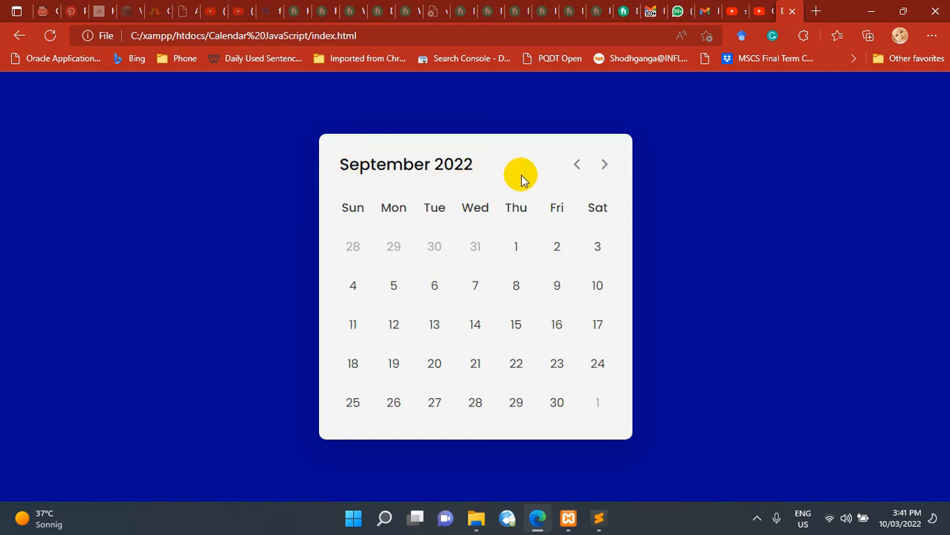
left_click(597, 517)
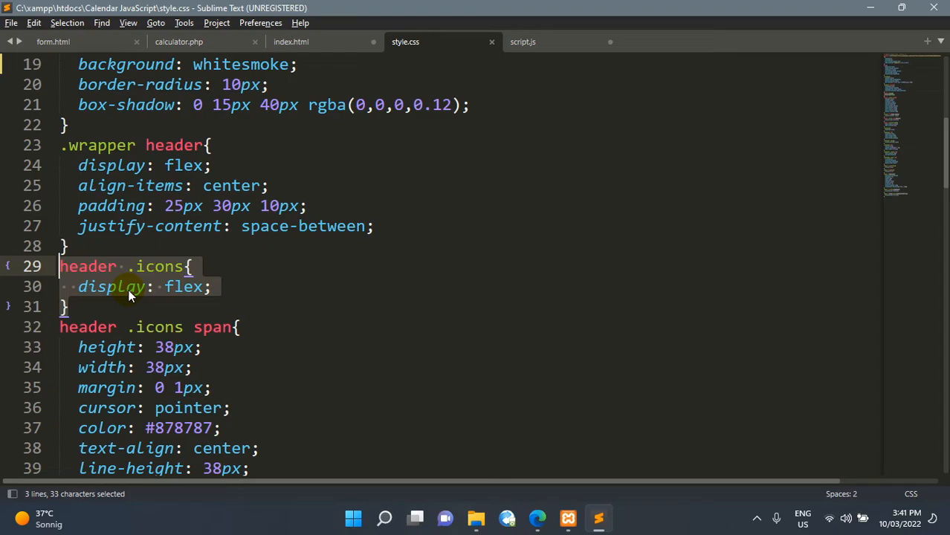
left_click(536, 517)
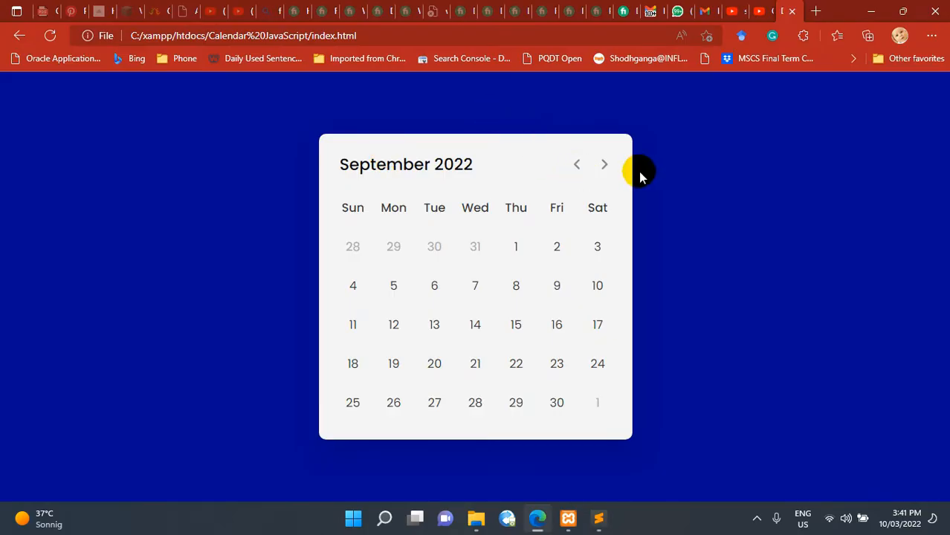
left_click(597, 518)
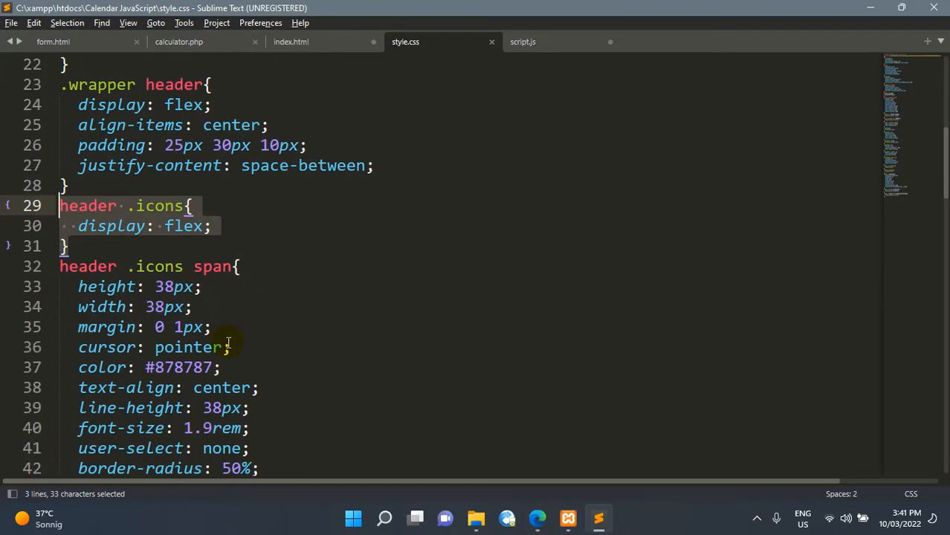
scroll("down", 3)
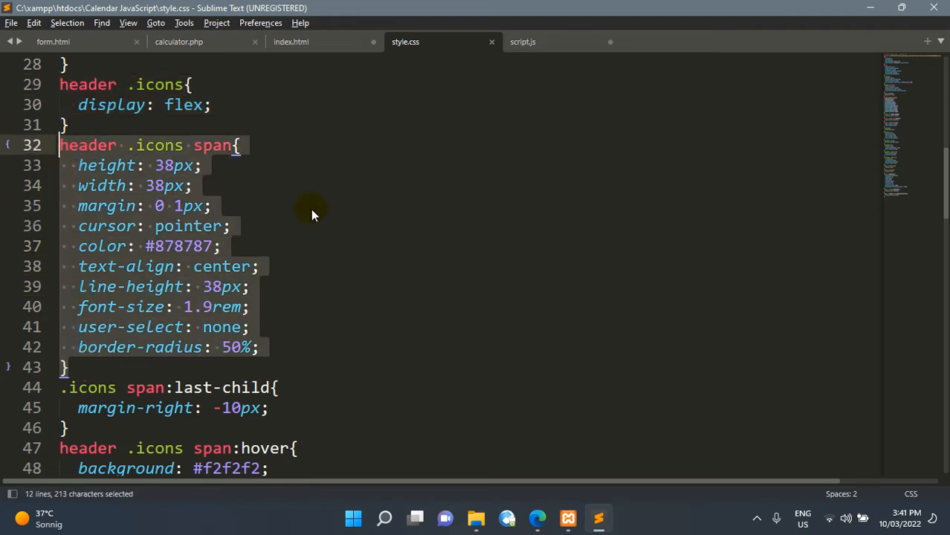
scroll("down", 3)
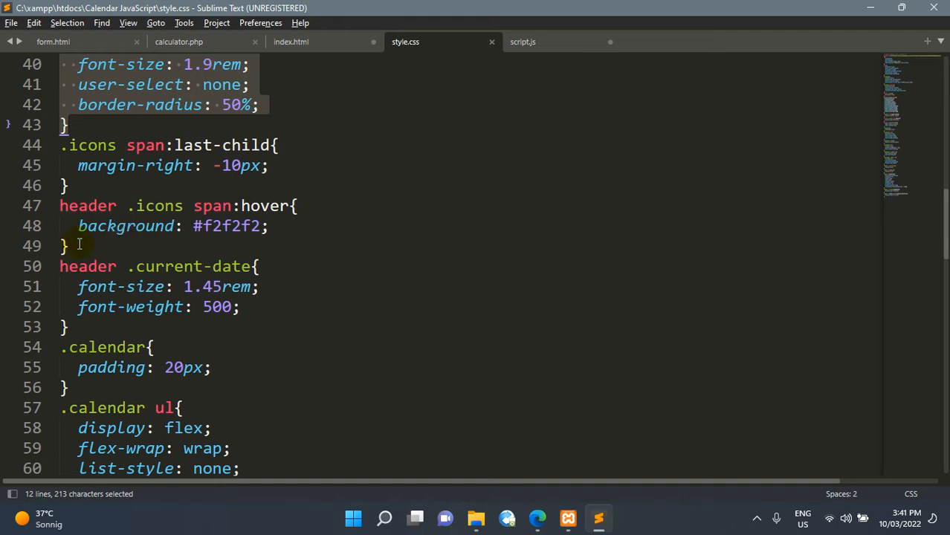
left_click(537, 517)
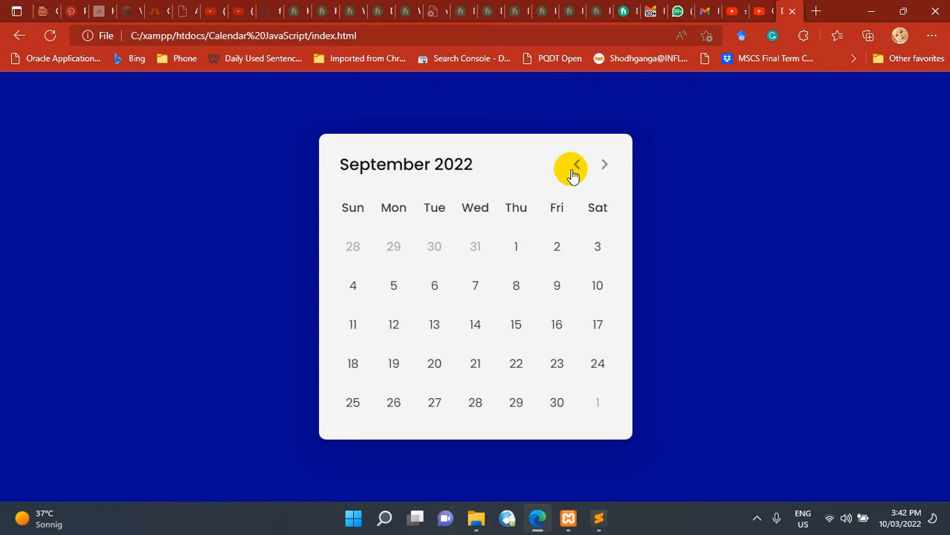
mouse_move(582, 164)
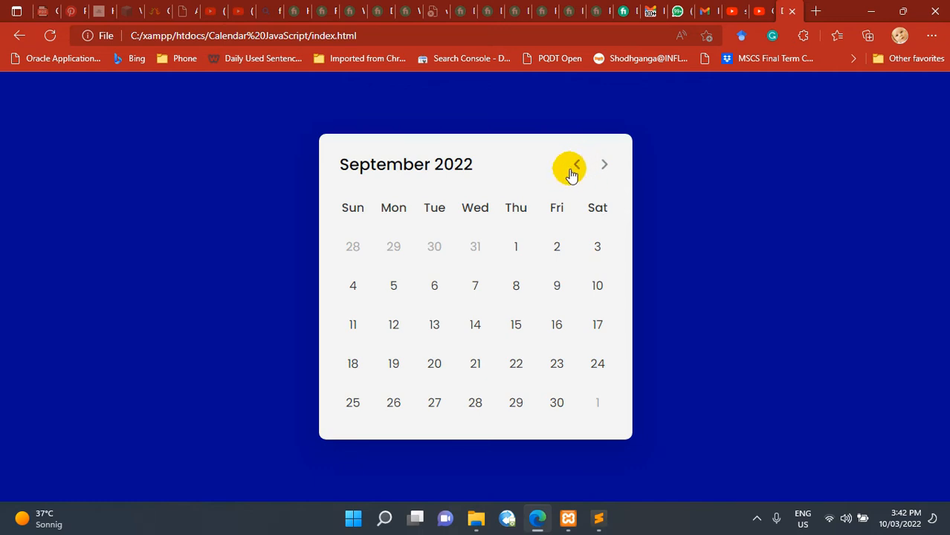
left_click(598, 517)
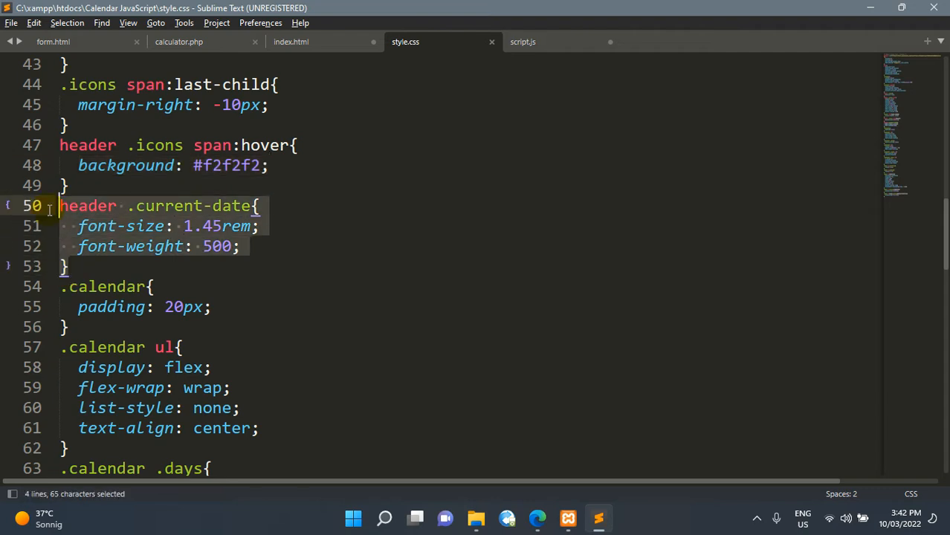
scroll("down", 3)
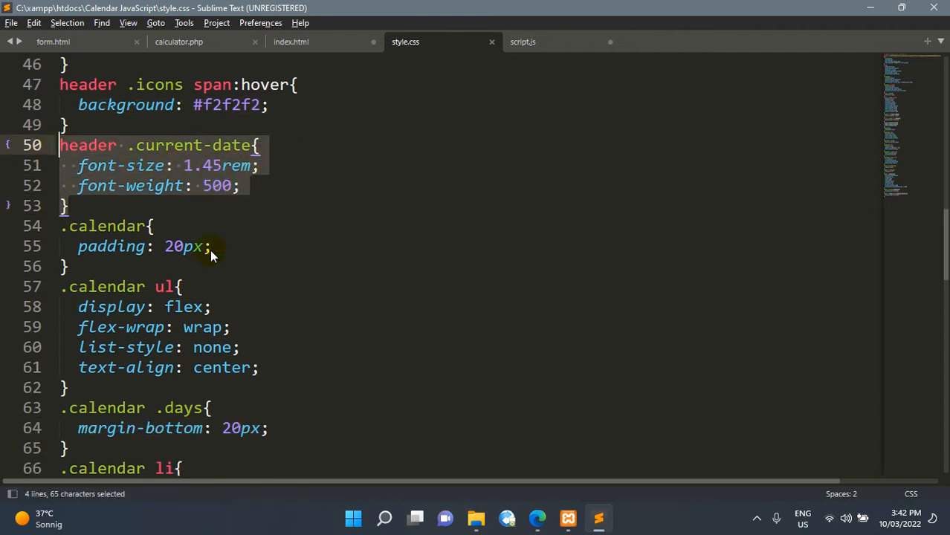
scroll("down", 3)
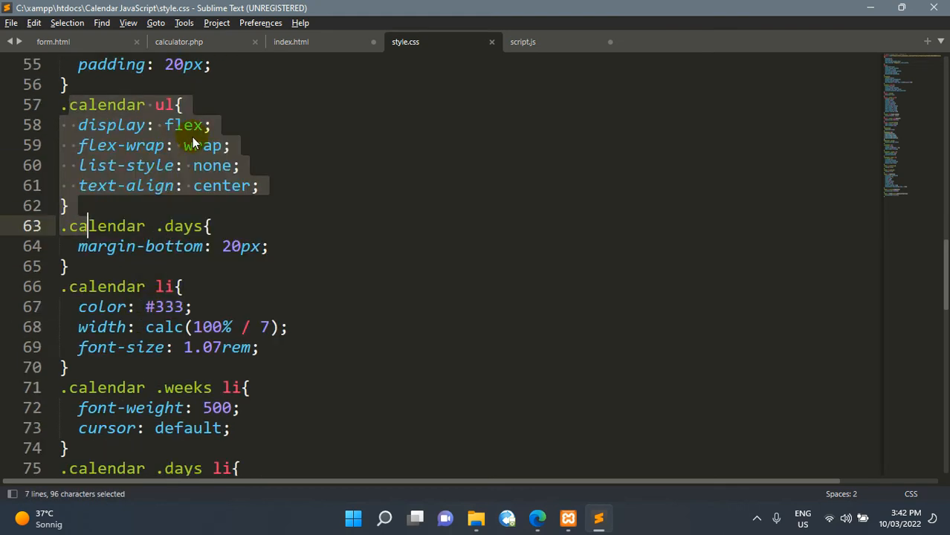
mouse_move(107, 275)
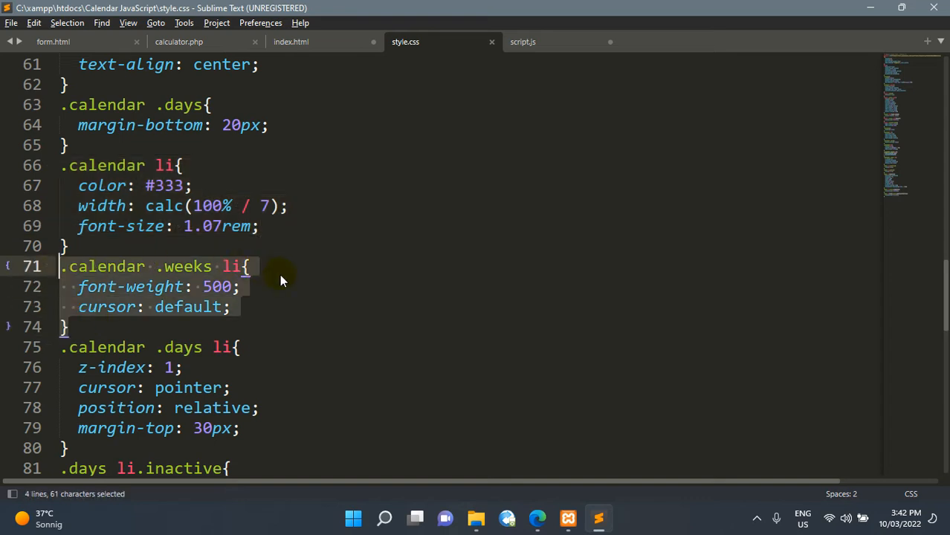
scroll("down", 3)
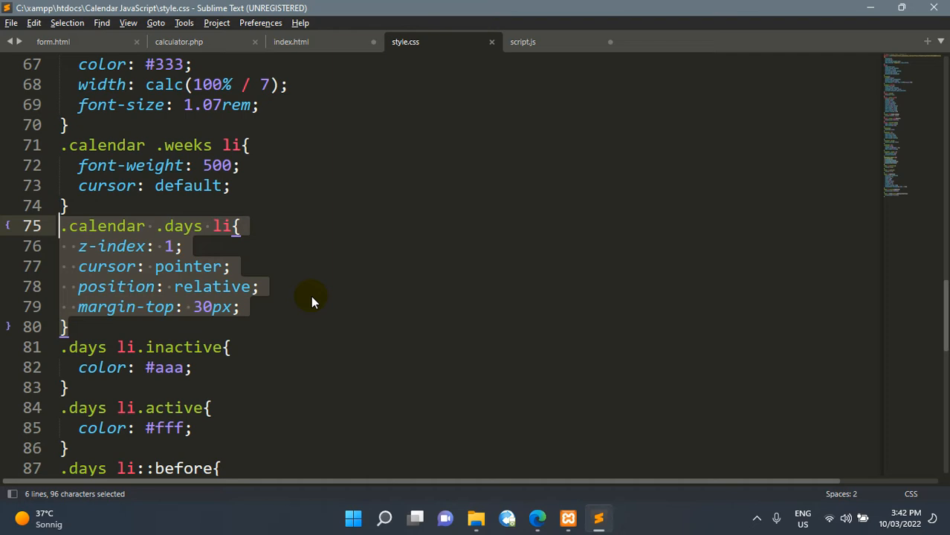
scroll("down", 3)
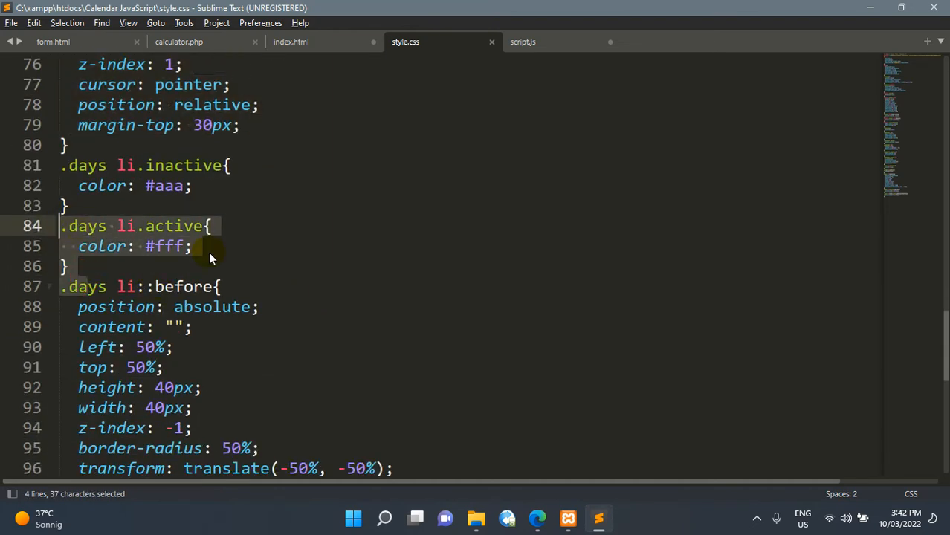
scroll("down", 3)
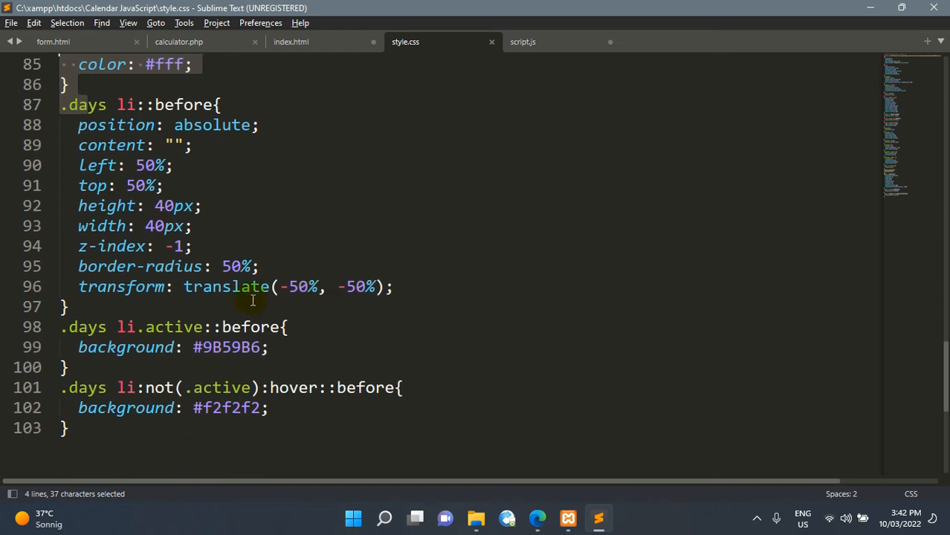
scroll("down", 3)
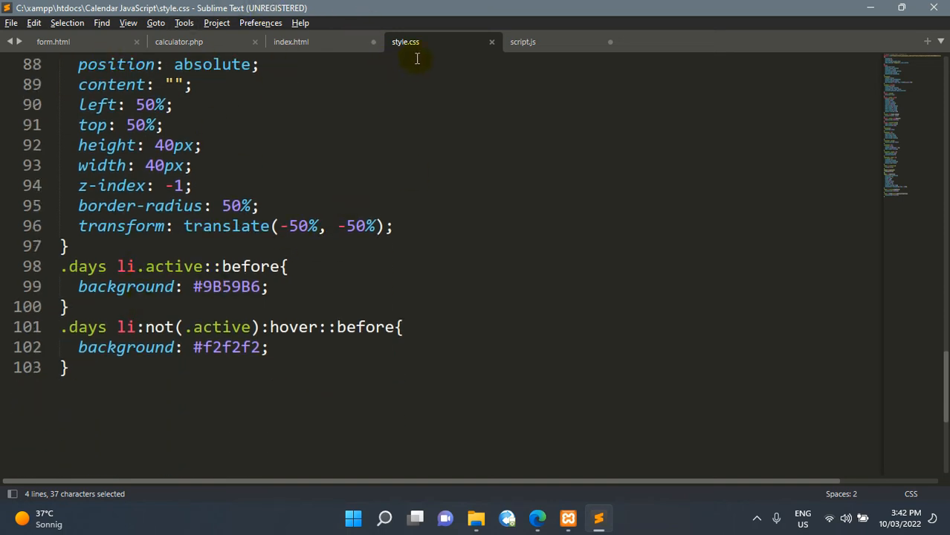
mouse_move(262, 286)
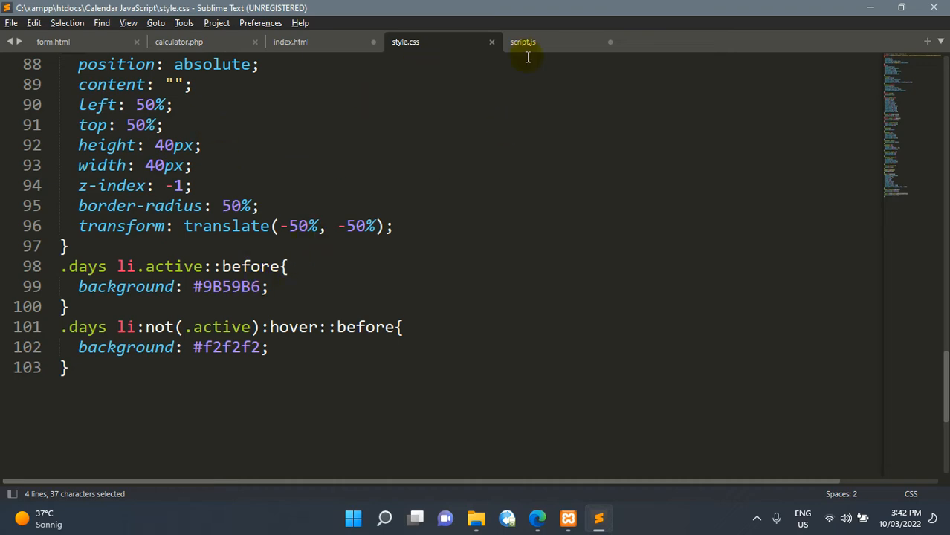
left_click(522, 41)
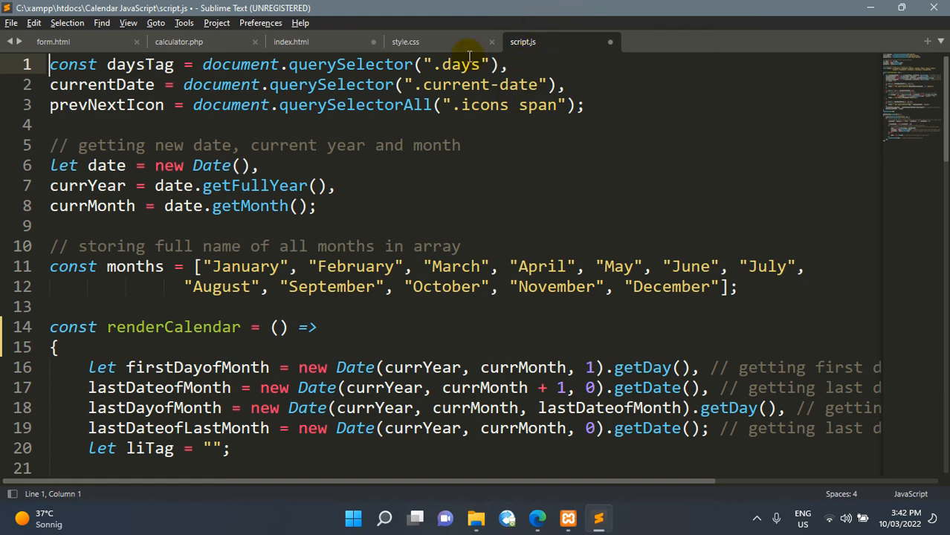
left_click(291, 42)
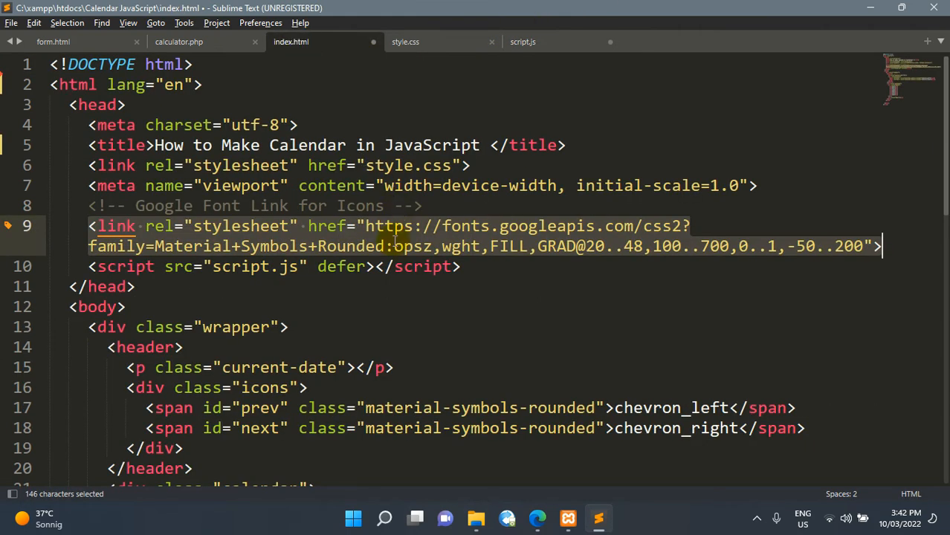
left_click(82, 266)
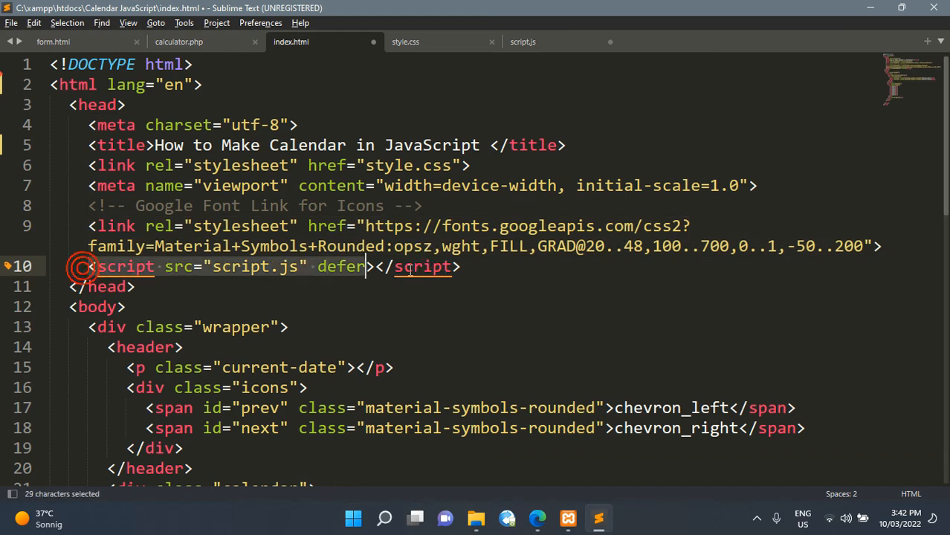
left_click(521, 42)
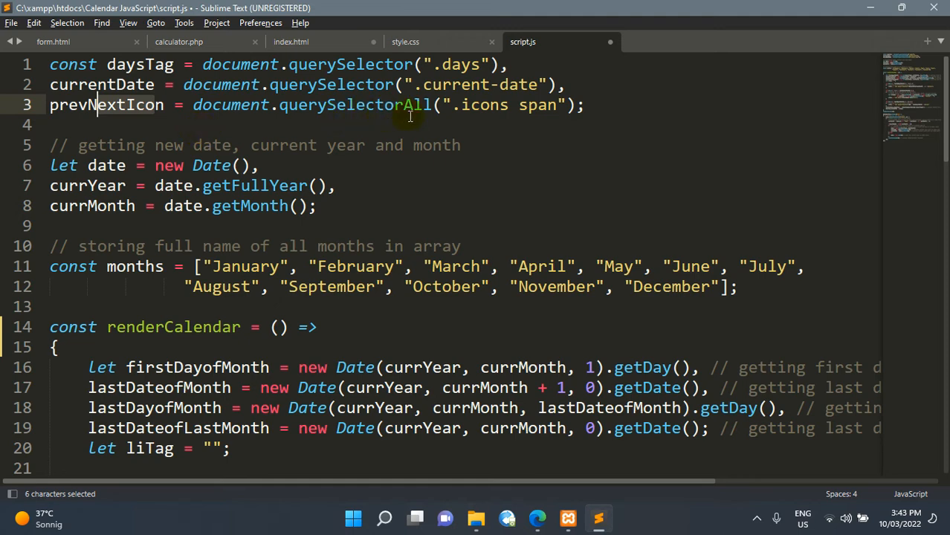
mouse_move(345, 221)
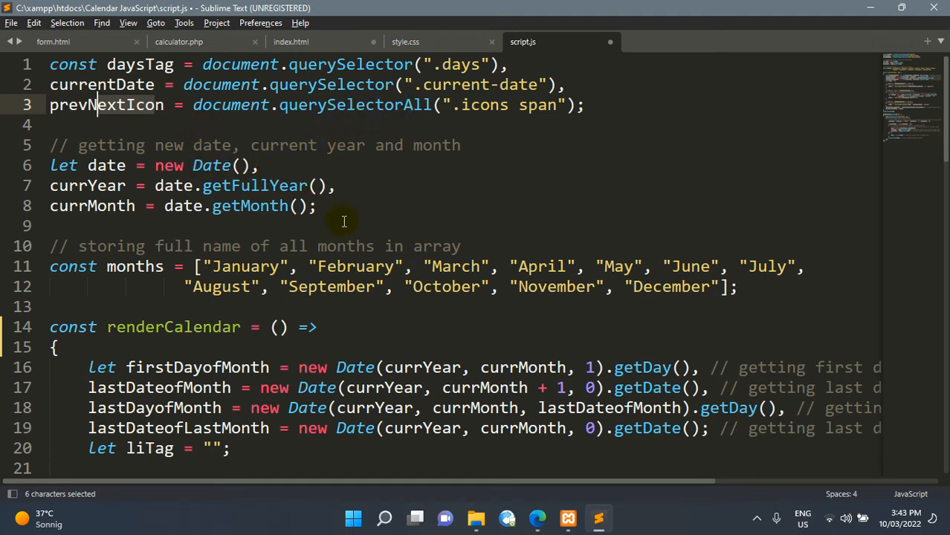
left_click_drag(51, 165, 317, 205)
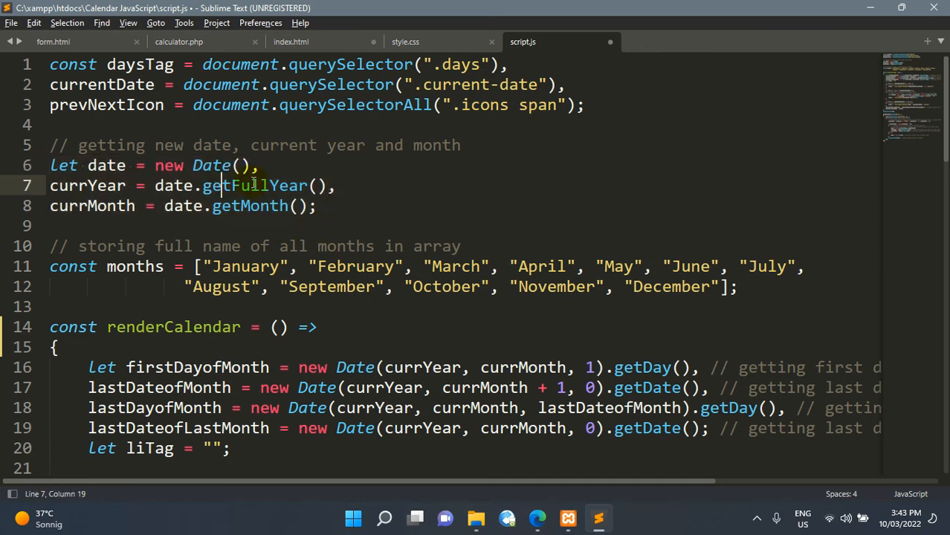
scroll("down", 3)
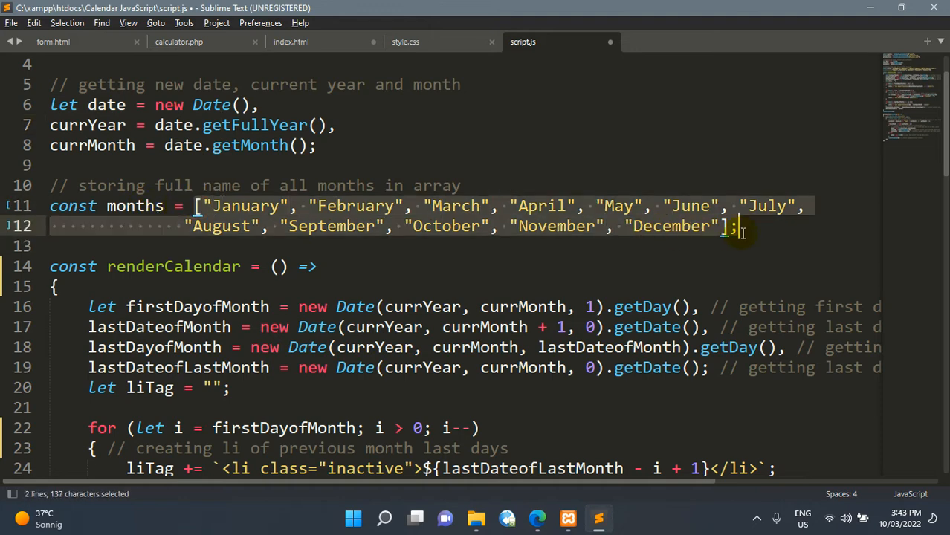
left_click(736, 226)
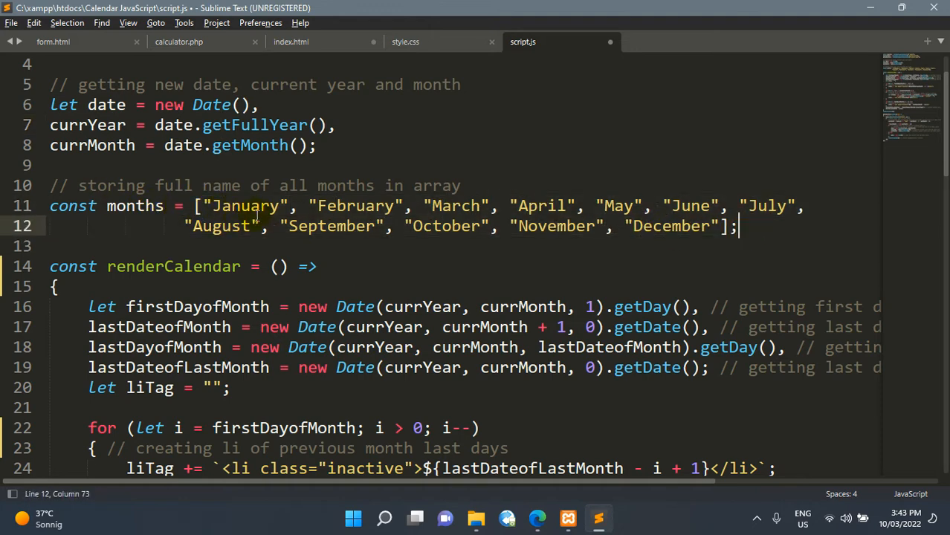
scroll("down", 3)
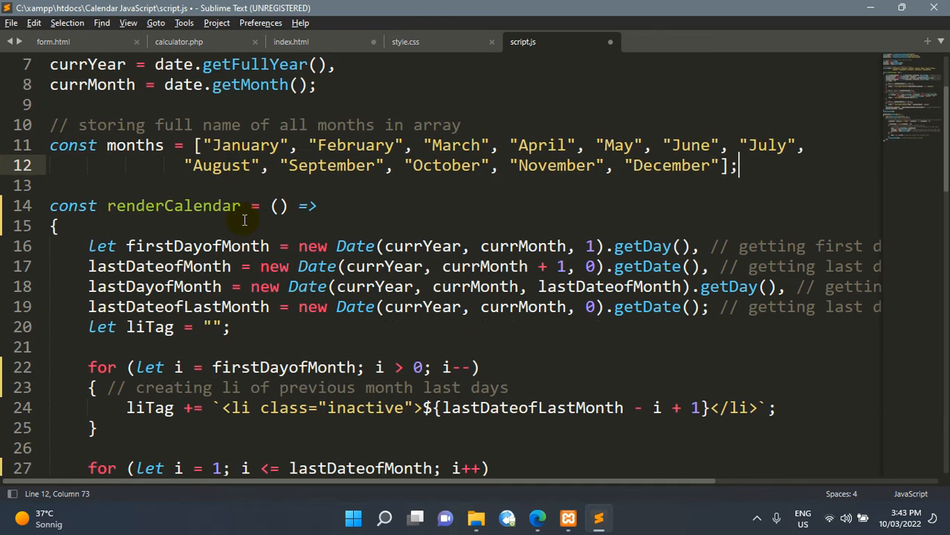
mouse_move(303, 229)
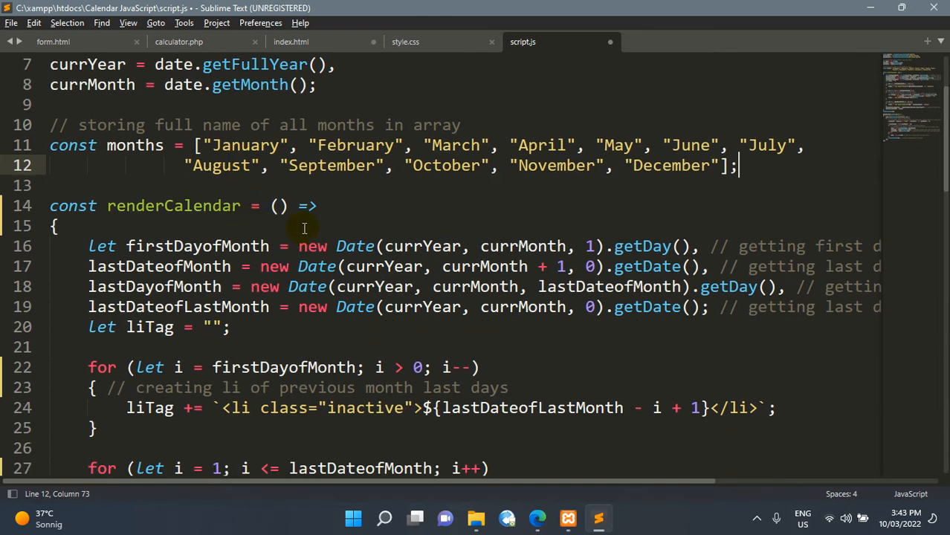
scroll("down", 3)
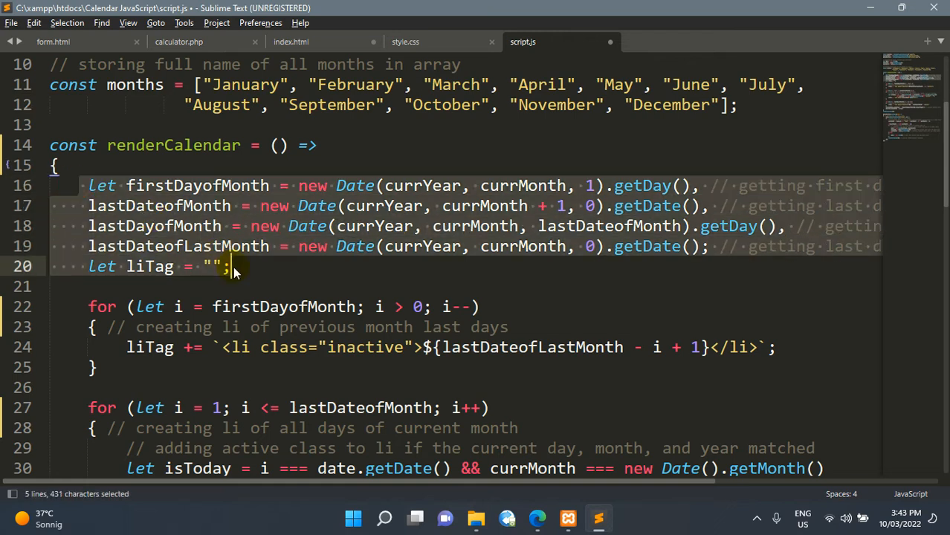
scroll("down", 3)
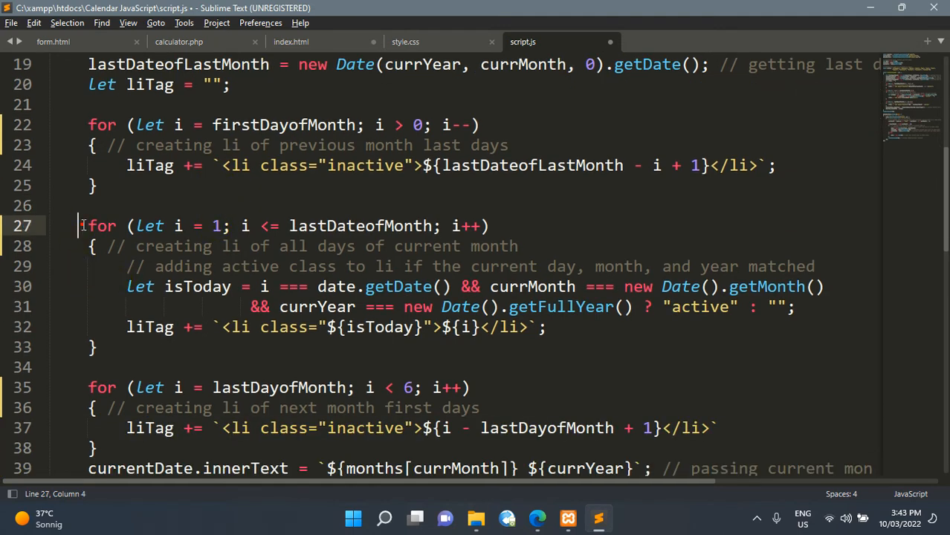
Review the rest of script.js: the month-days loop and the prev/next arrow click handlers
left_click_drag(80, 226, 136, 346)
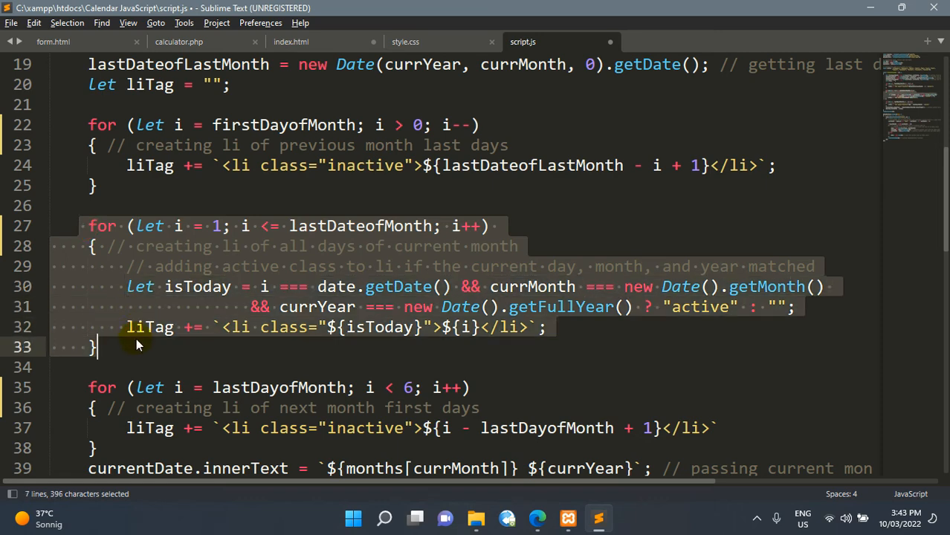
scroll("down", 3)
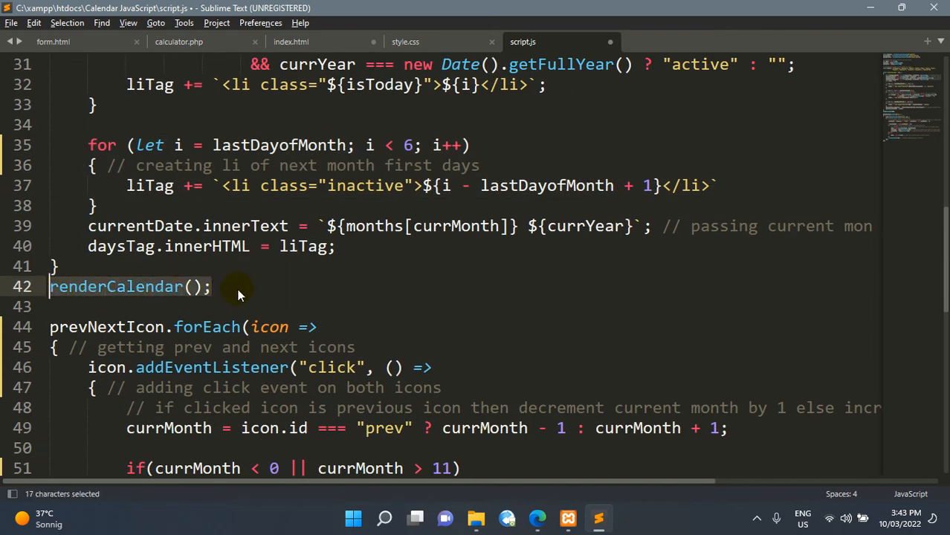
scroll("up", 3)
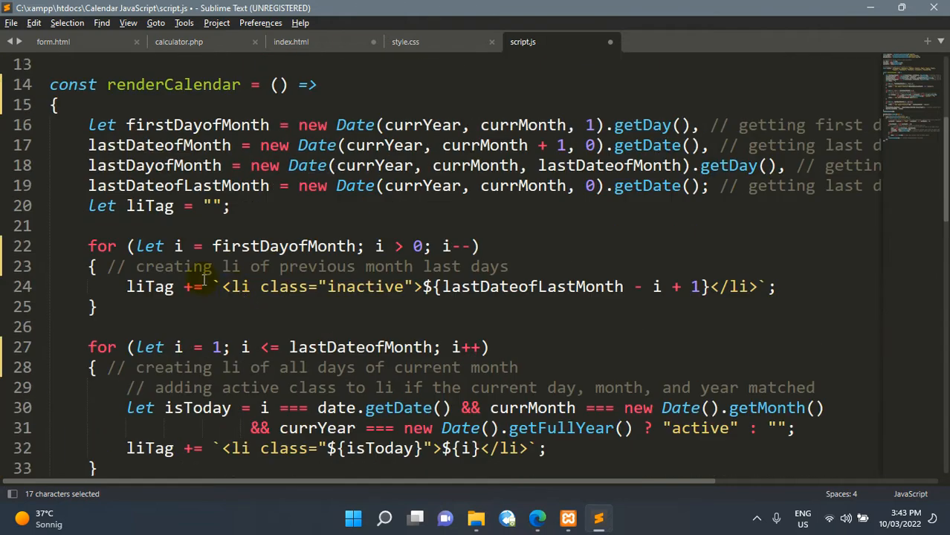
scroll("down", 3)
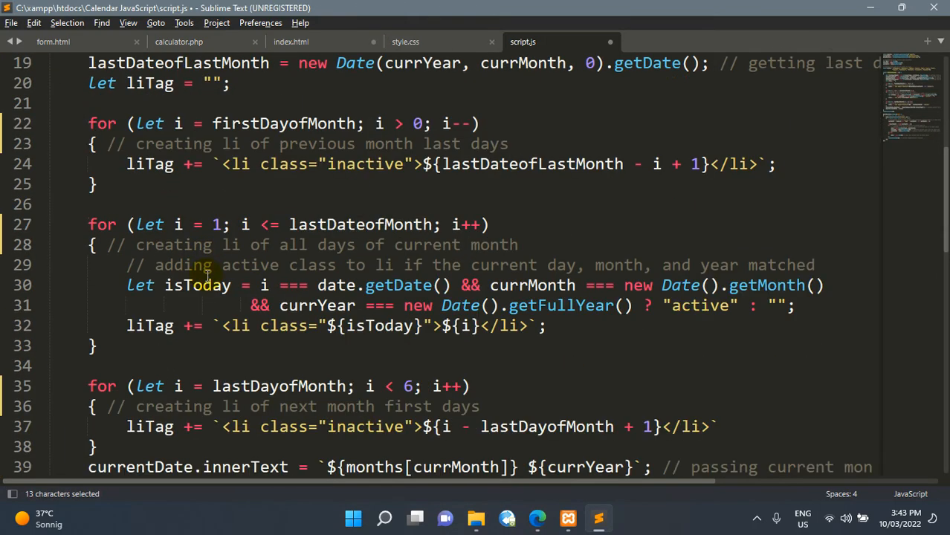
scroll("down", 3)
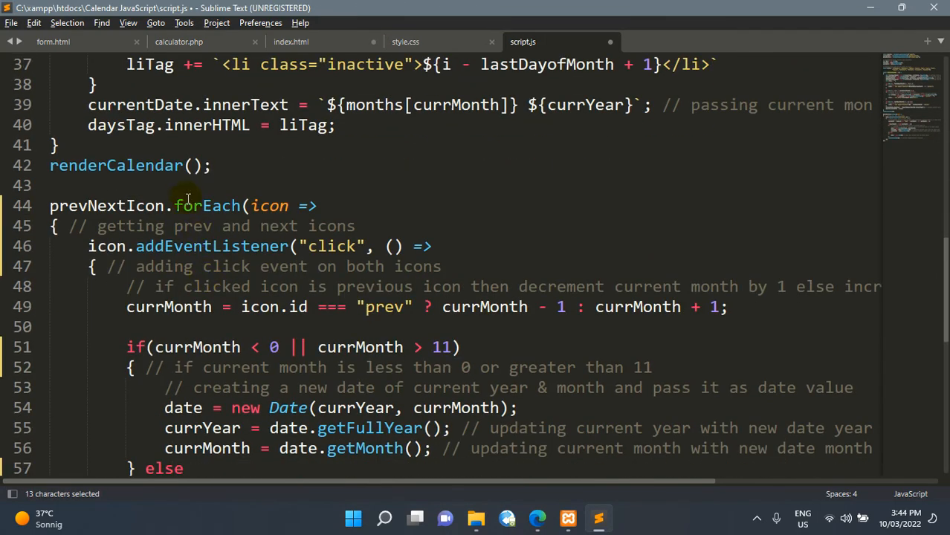
left_click_drag(187, 205, 170, 226)
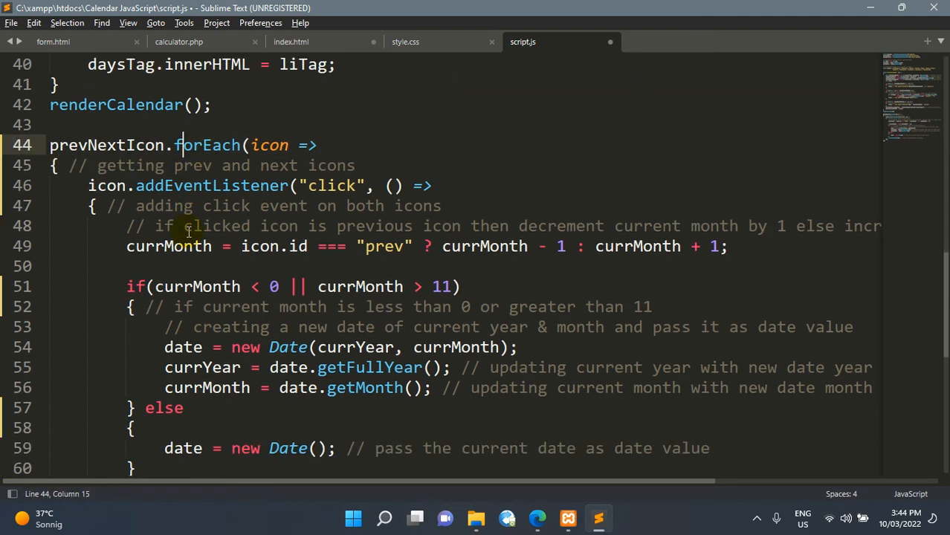
scroll("down", 3)
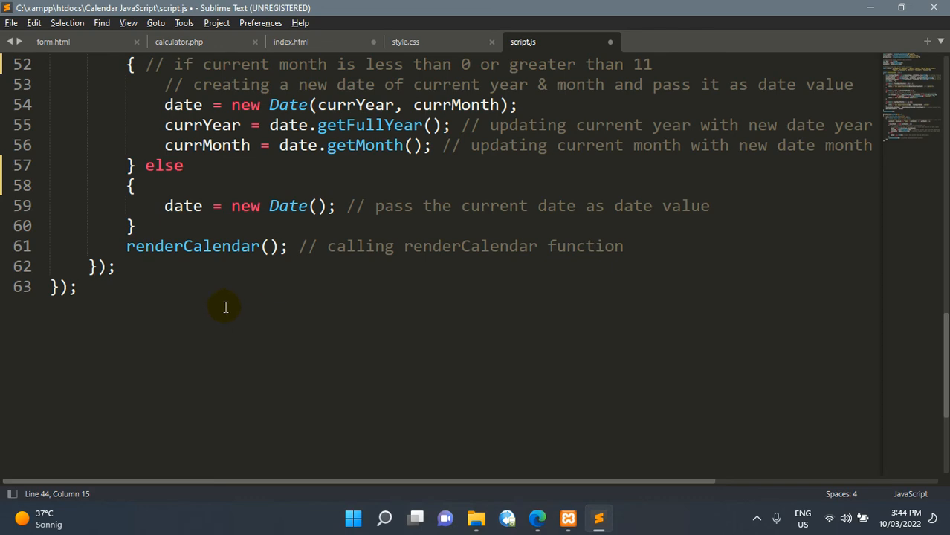
double_click(192, 306)
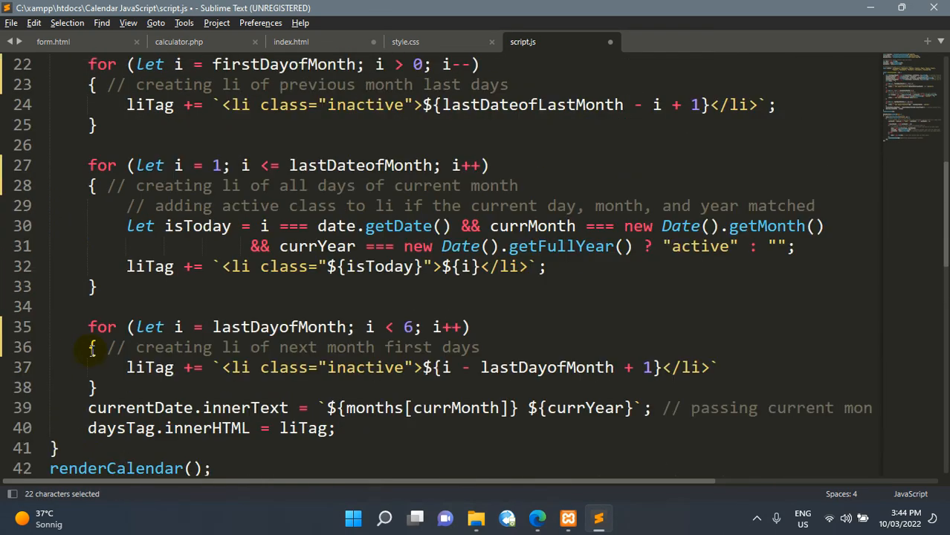
scroll("up", 3)
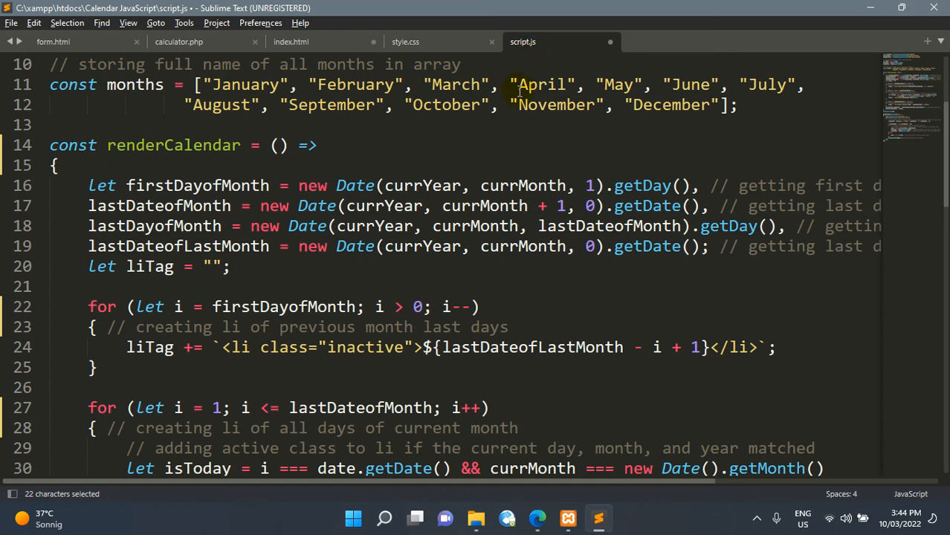
Return to index.html and bring the September 2022 calendar page up in Microsoft Edge
left_click(290, 41)
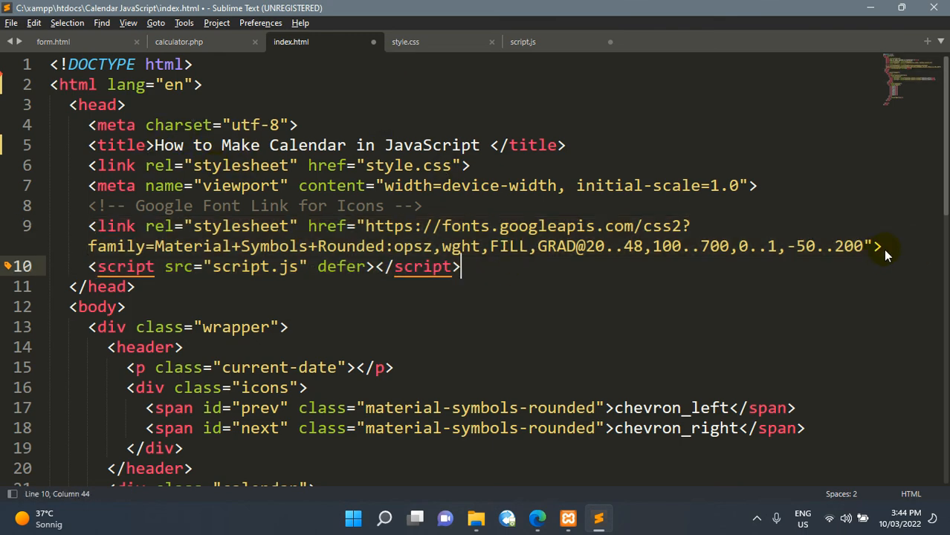
mouse_move(479, 247)
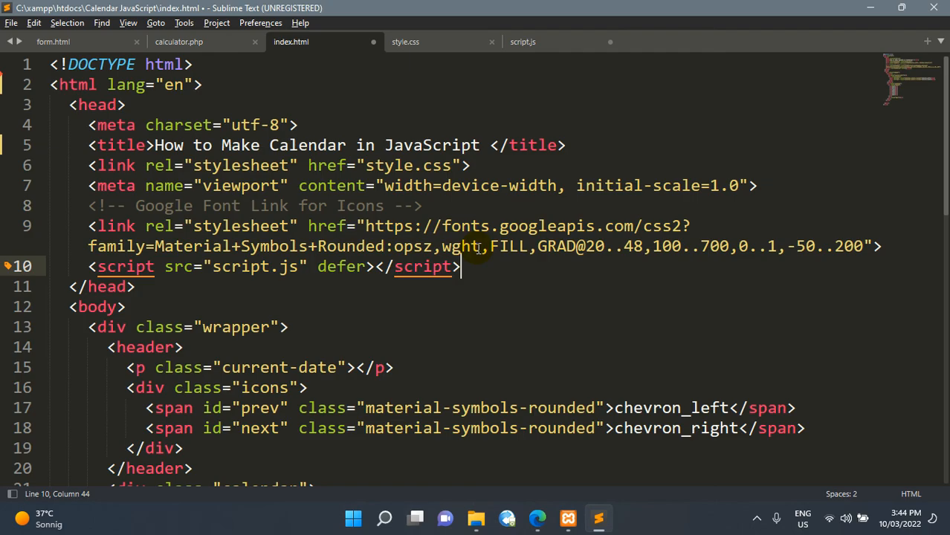
left_click(536, 517)
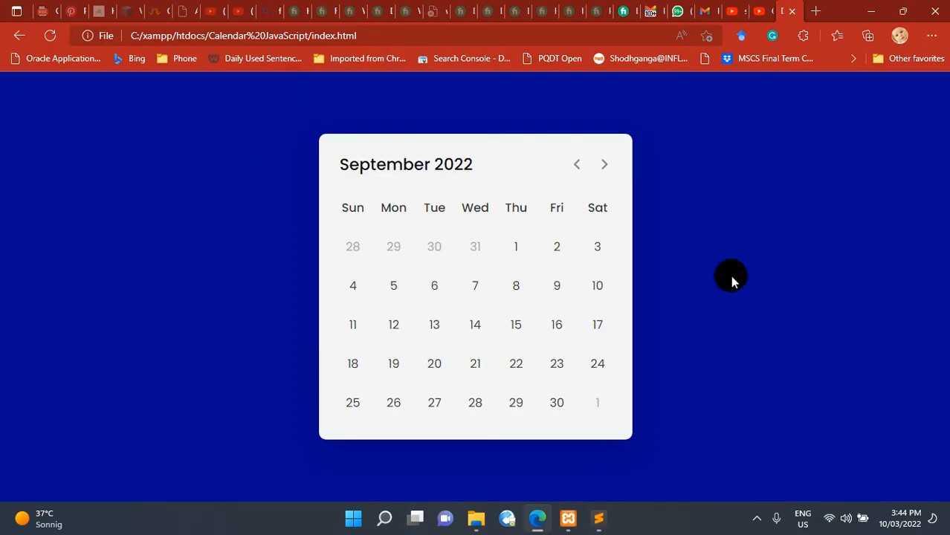
mouse_move(691, 113)
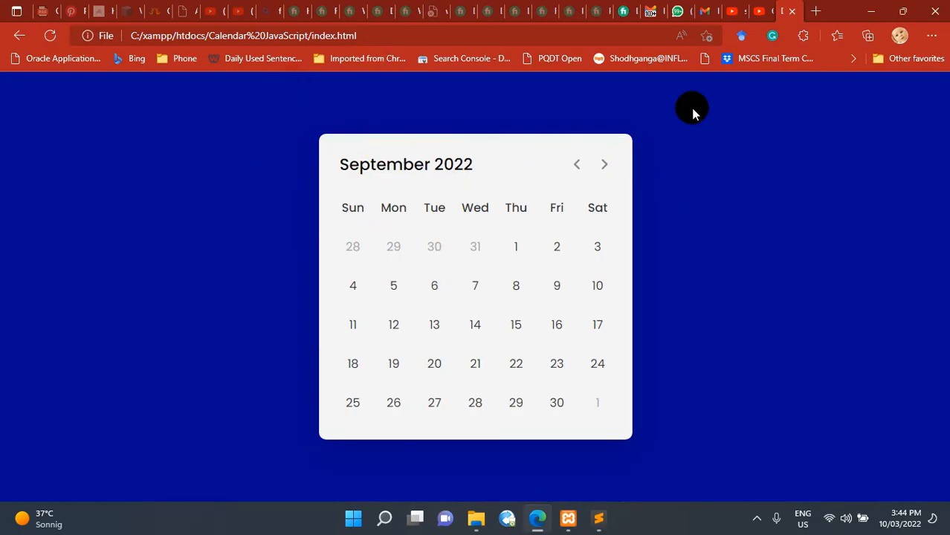